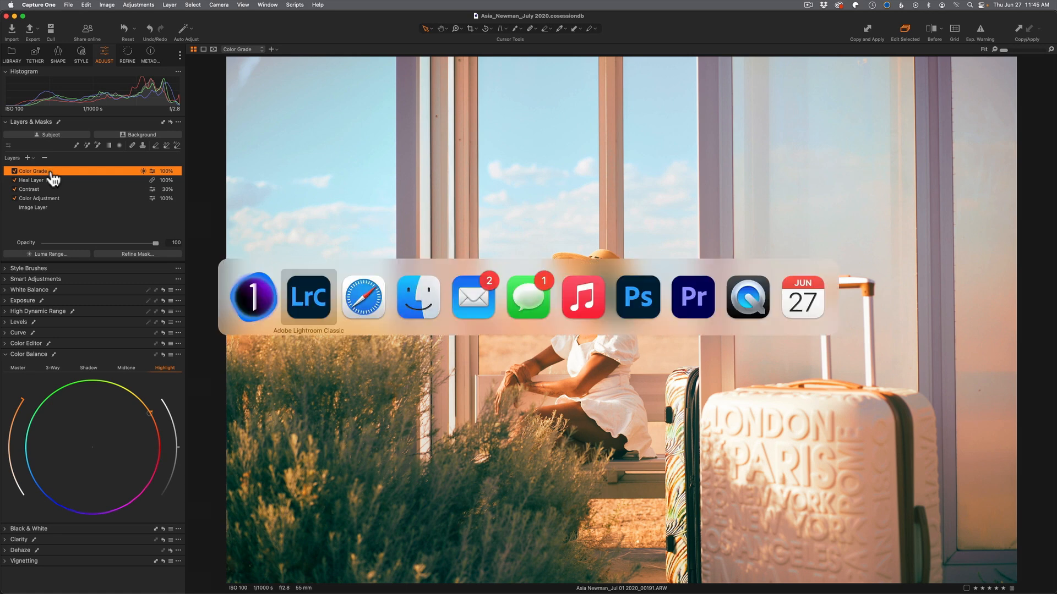
# - Switch to the Lightroom Classic edit of the desert portrait in the Develop module
pyautogui.click(308, 297)
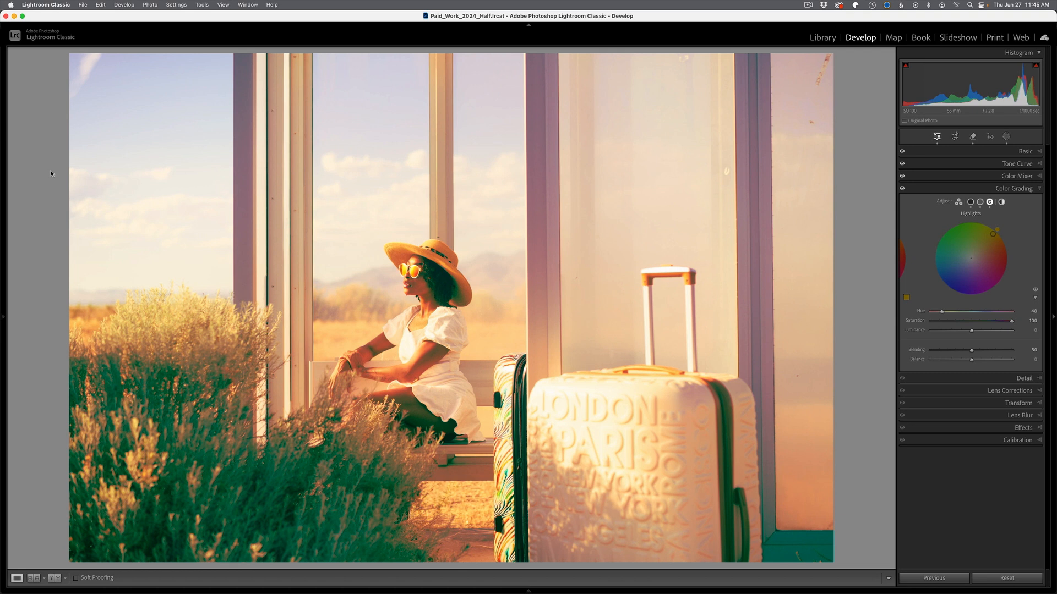
pyautogui.moveTo(667, 254)
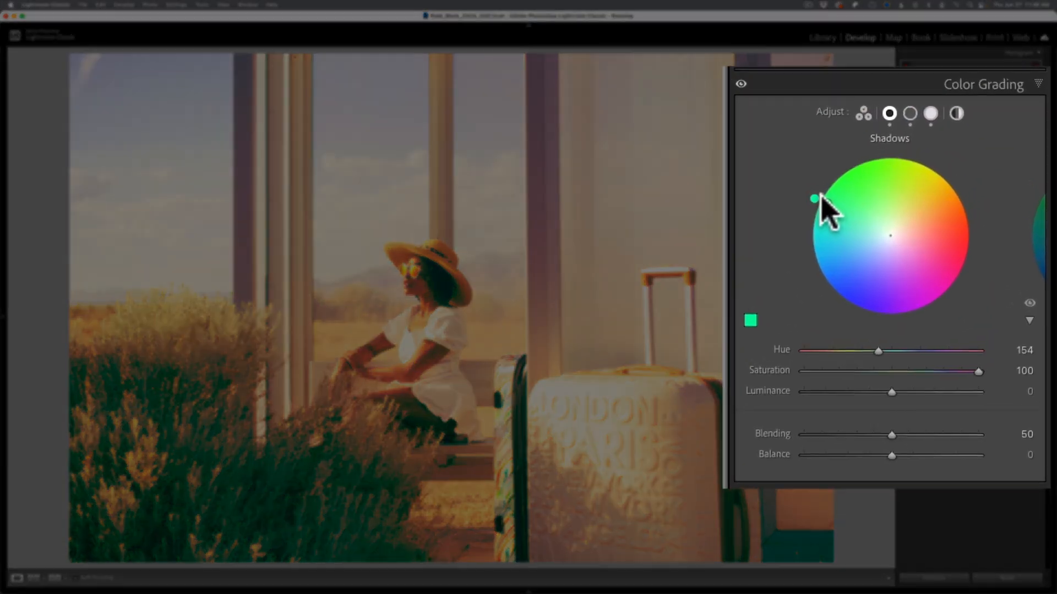
pyautogui.click(908, 107)
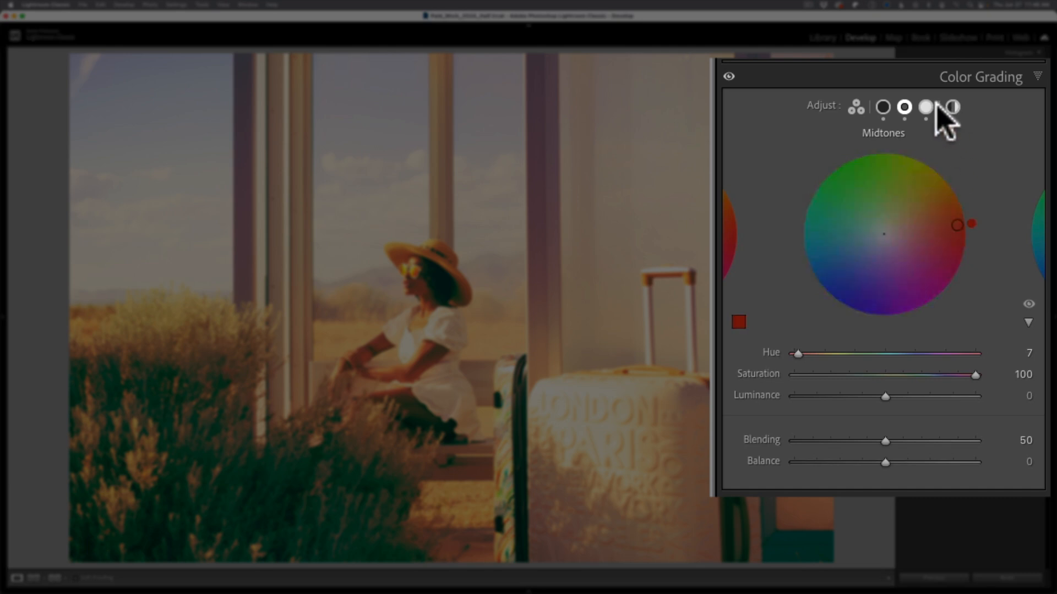
pyautogui.click(926, 106)
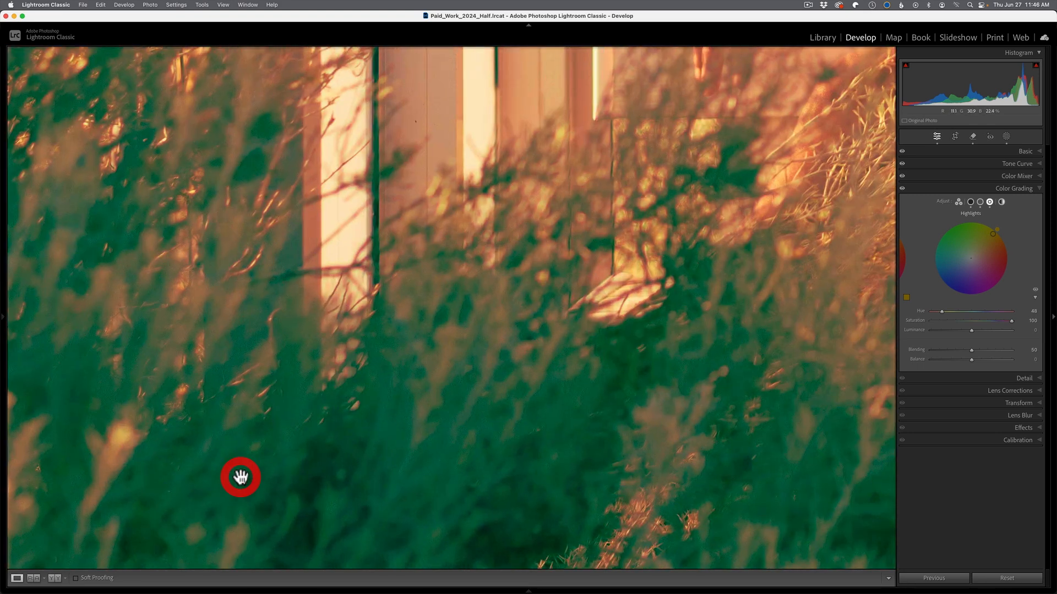
pyautogui.click(240, 476)
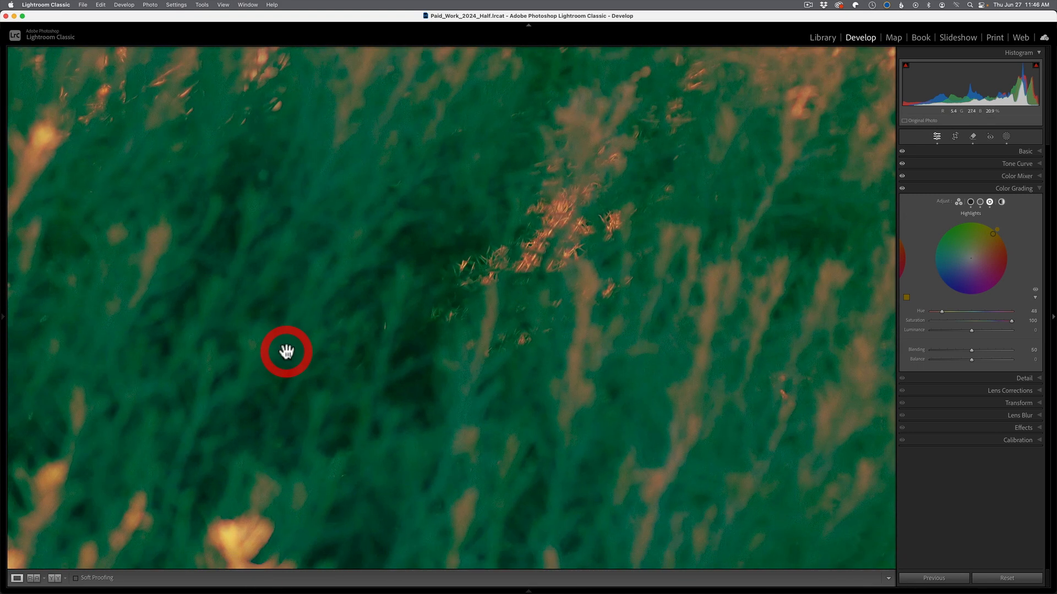
pyautogui.click(286, 351)
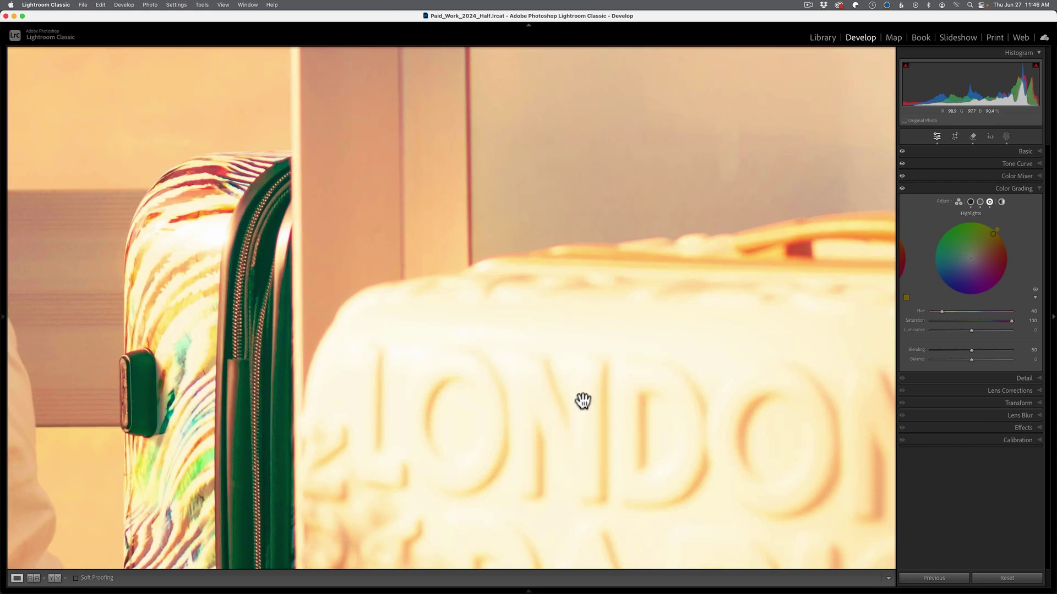
pyautogui.click(583, 401)
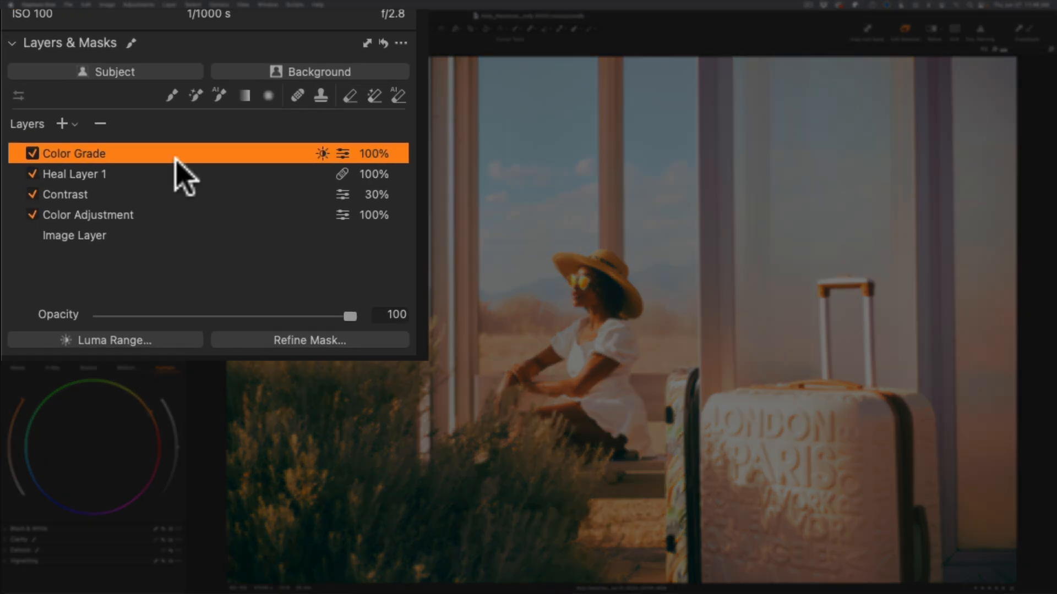
pyautogui.moveTo(199, 242)
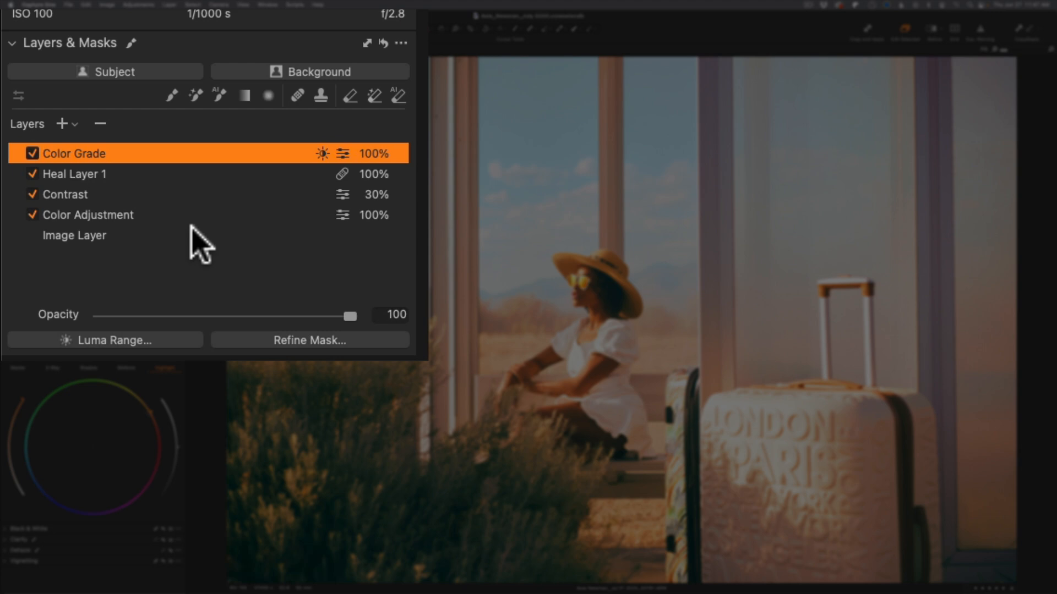
pyautogui.moveTo(176, 232)
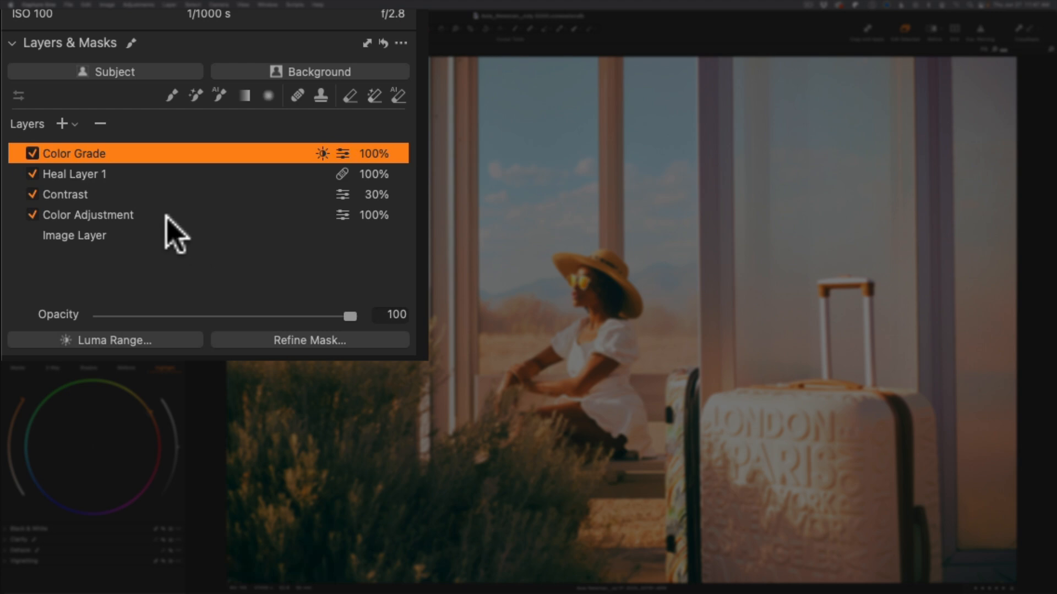
pyautogui.moveTo(177, 256)
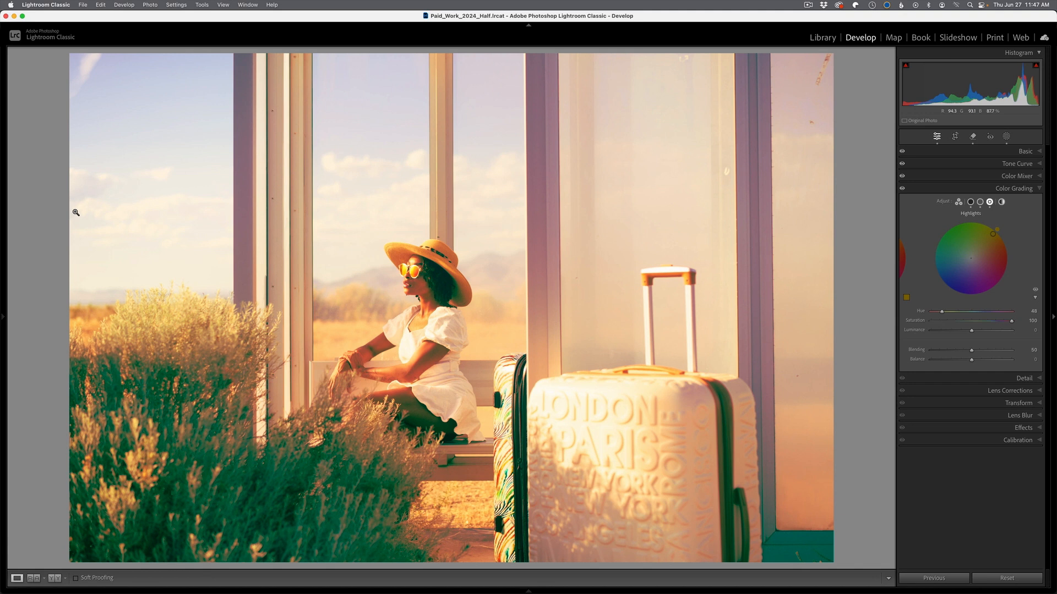
pyautogui.moveTo(983, 187)
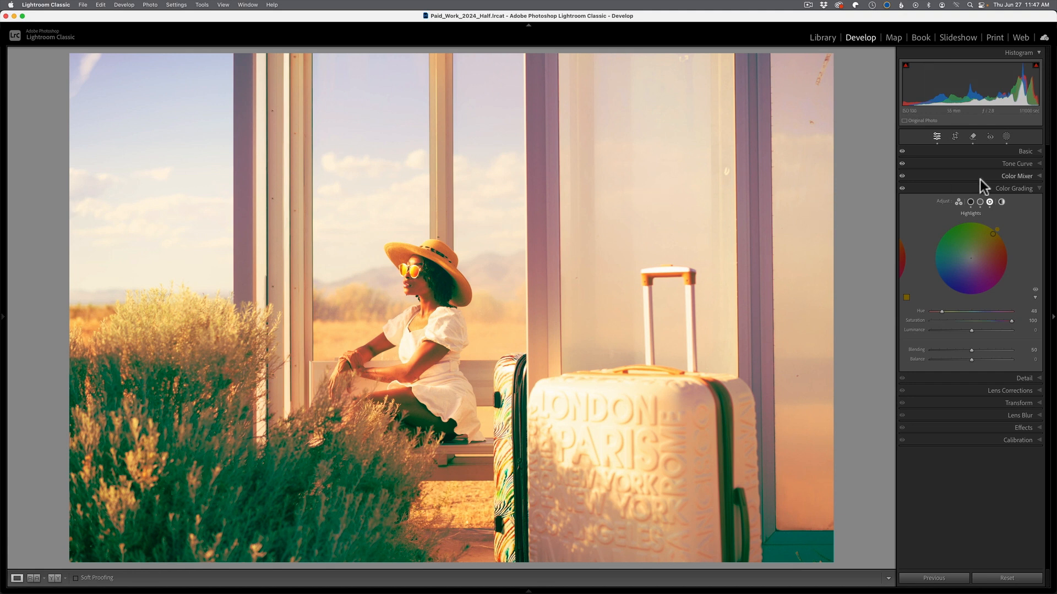
# - Show Lightroom's Masking panel and start a new mask beside the color grading settings
pyautogui.click(1007, 136)
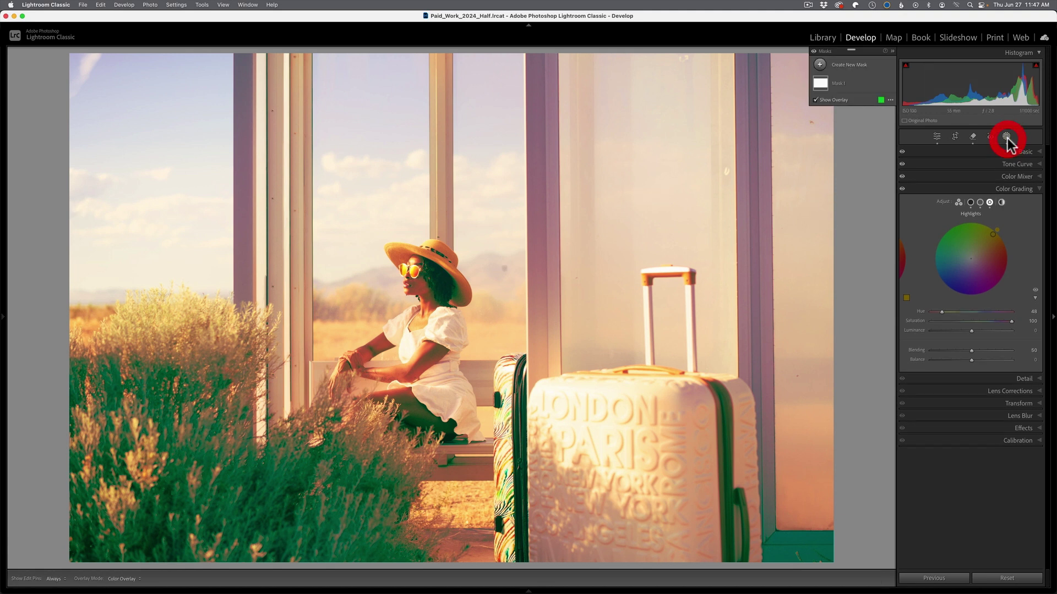
pyautogui.click(1005, 137)
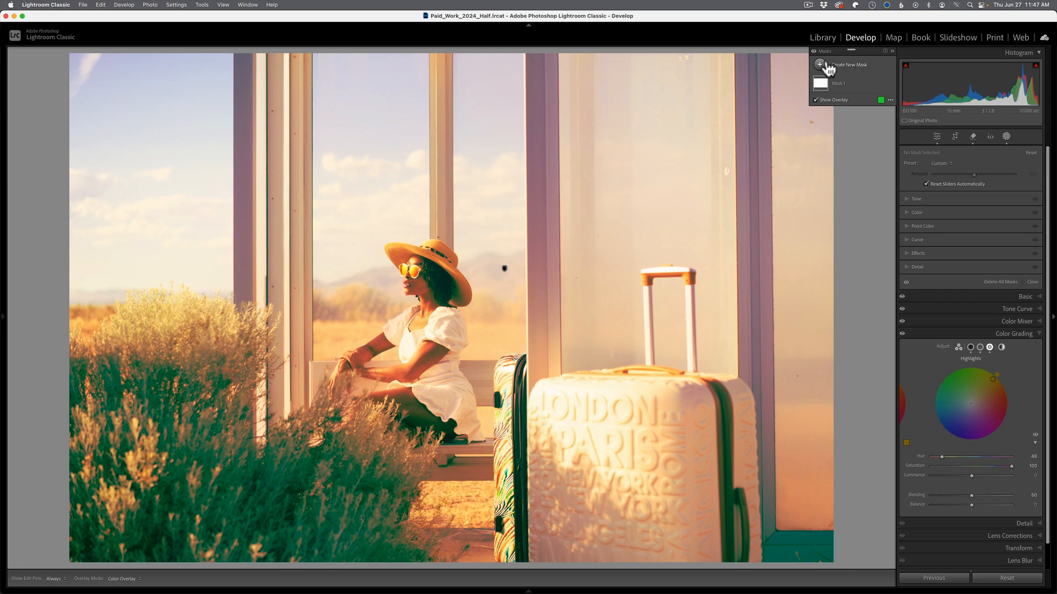
pyautogui.click(820, 65)
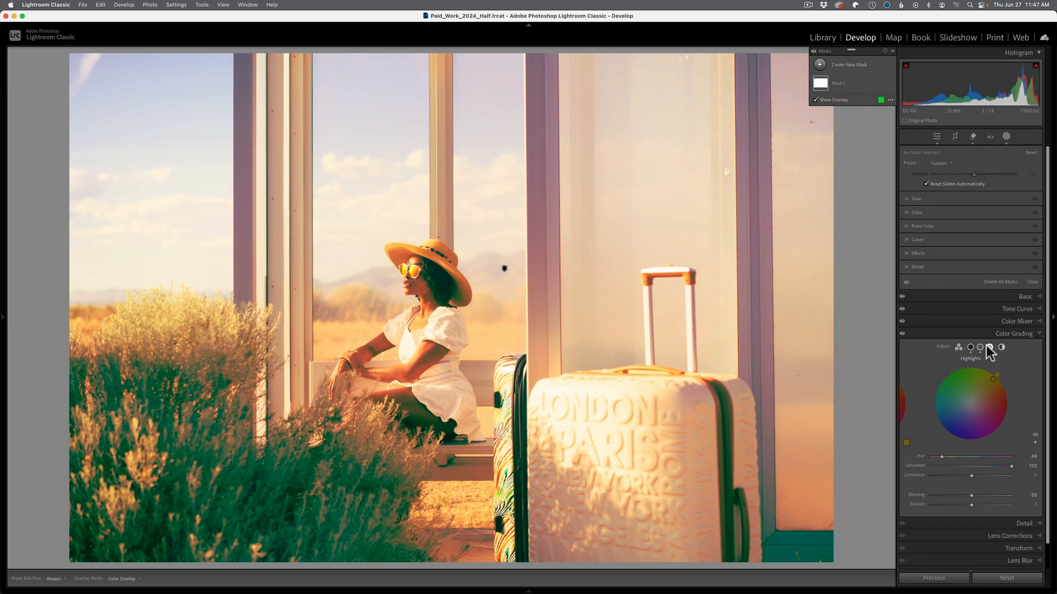
pyautogui.moveTo(965, 192)
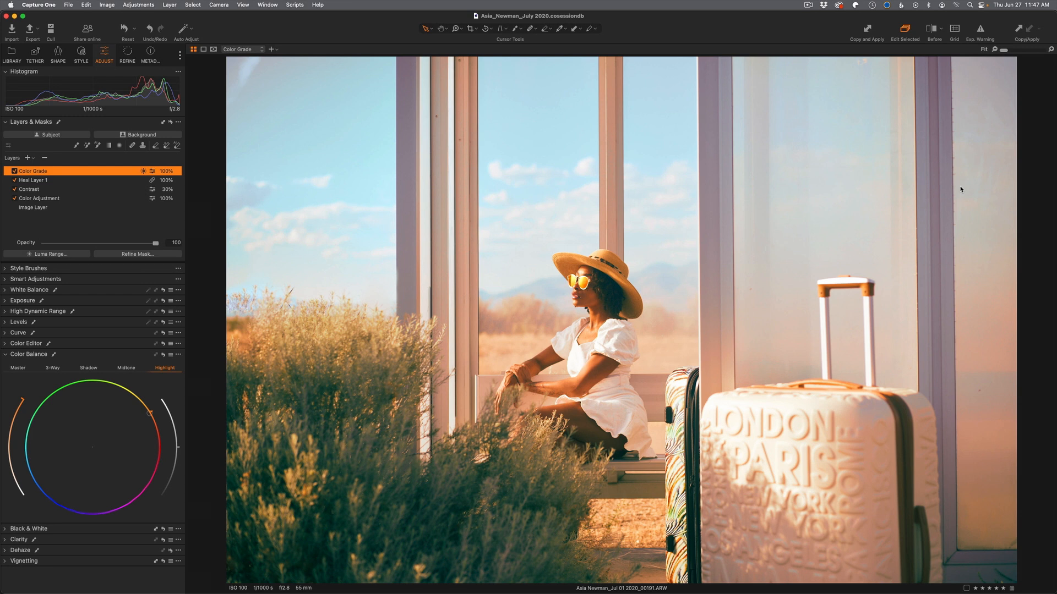
pyautogui.moveTo(401, 164)
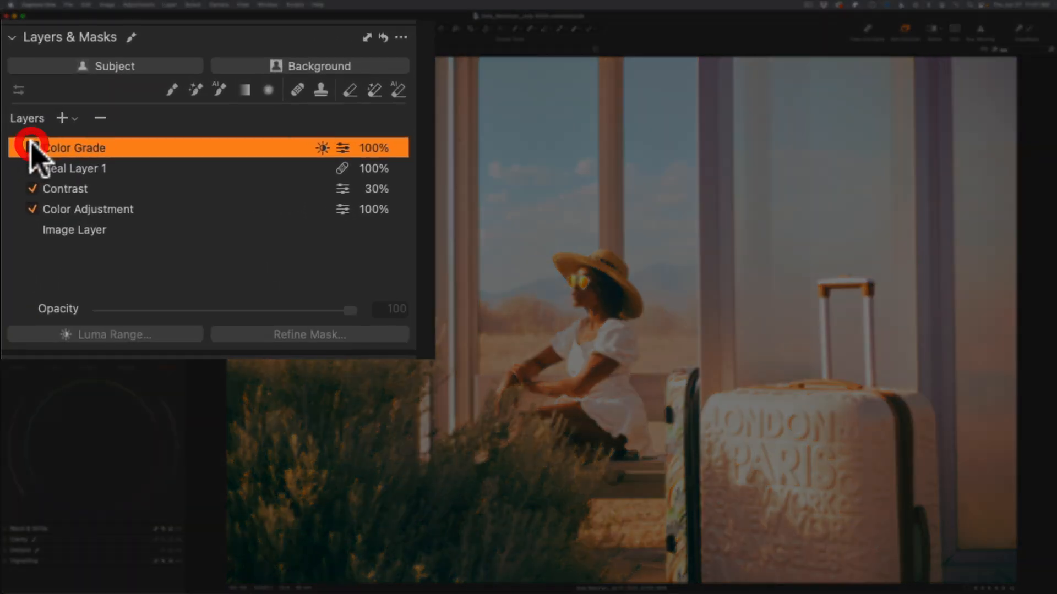
# - Hide the Color Grade layer and add a new filled adjustment layer above it
pyautogui.click(32, 147)
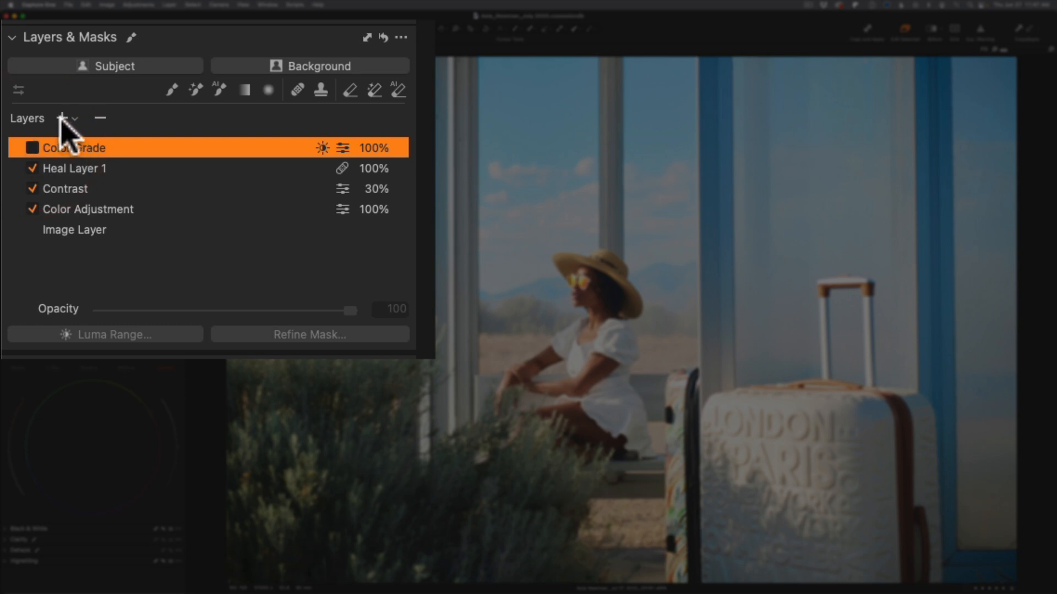
pyautogui.click(60, 118)
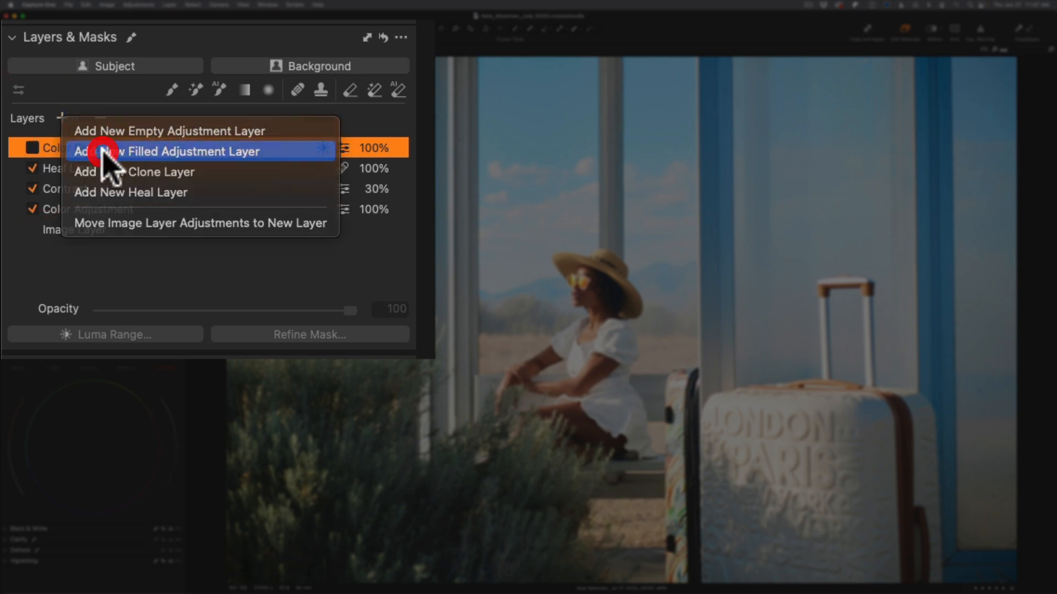
pyautogui.click(165, 151)
pyautogui.write('Color Grade youtube')
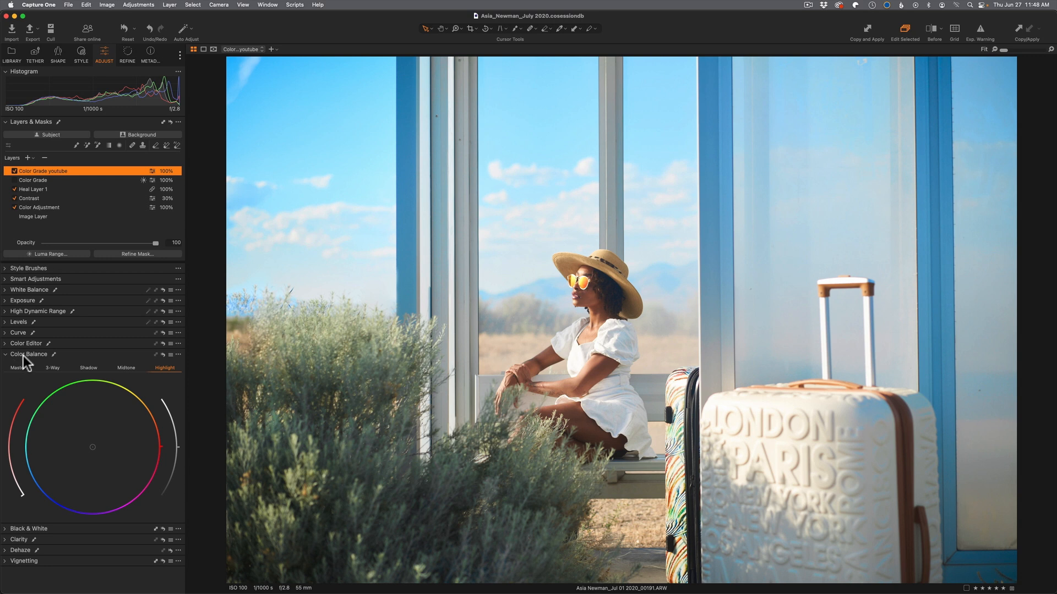
# - In Color Balance push the layer's shadows toward teal green and midtones toward warm orange
pyautogui.click(142, 329)
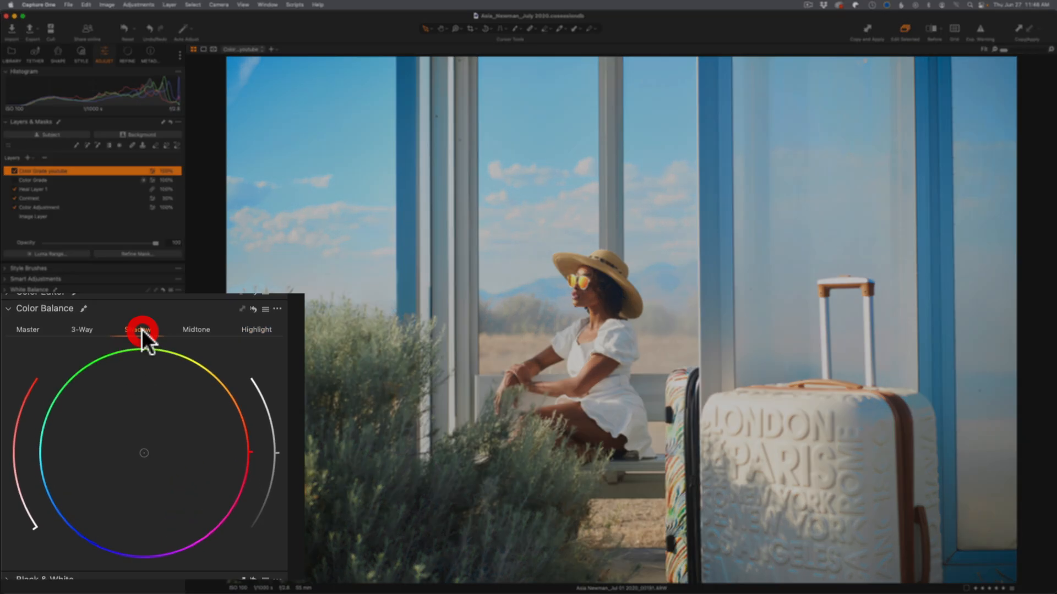
pyautogui.click(142, 330)
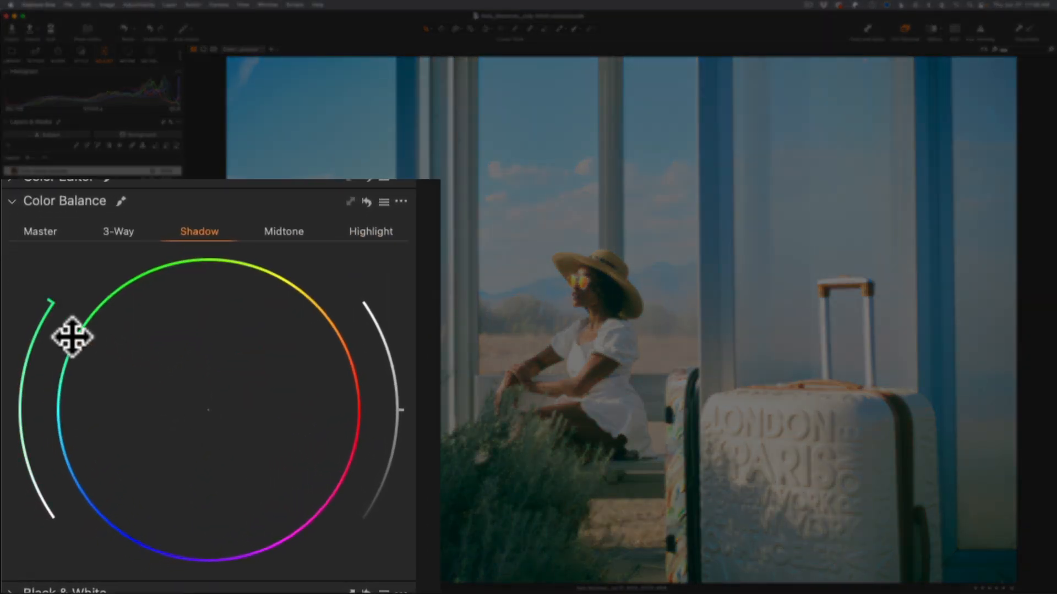
pyautogui.click(282, 231)
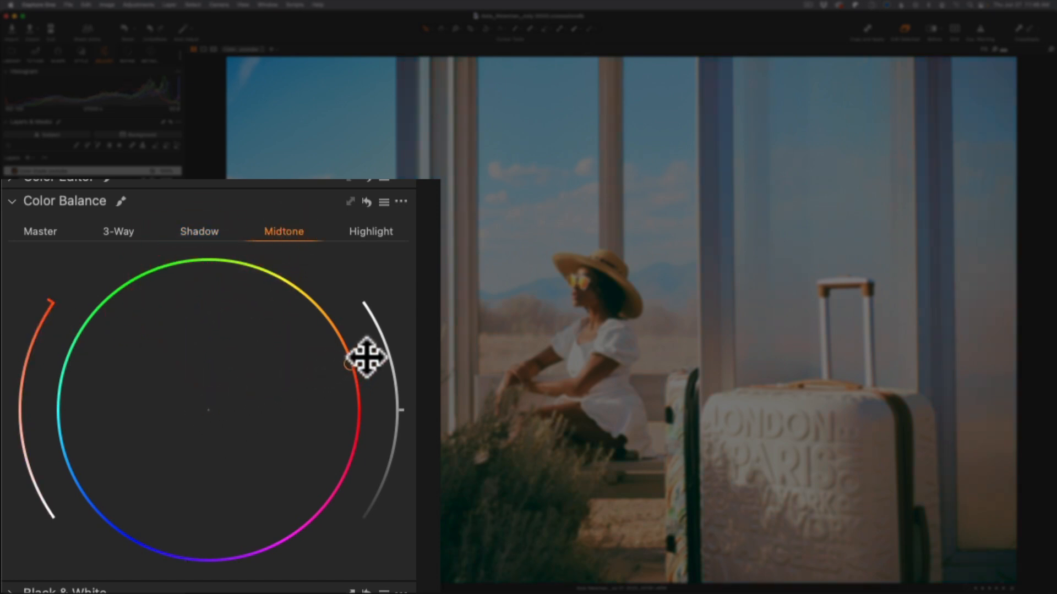
pyautogui.click(370, 231)
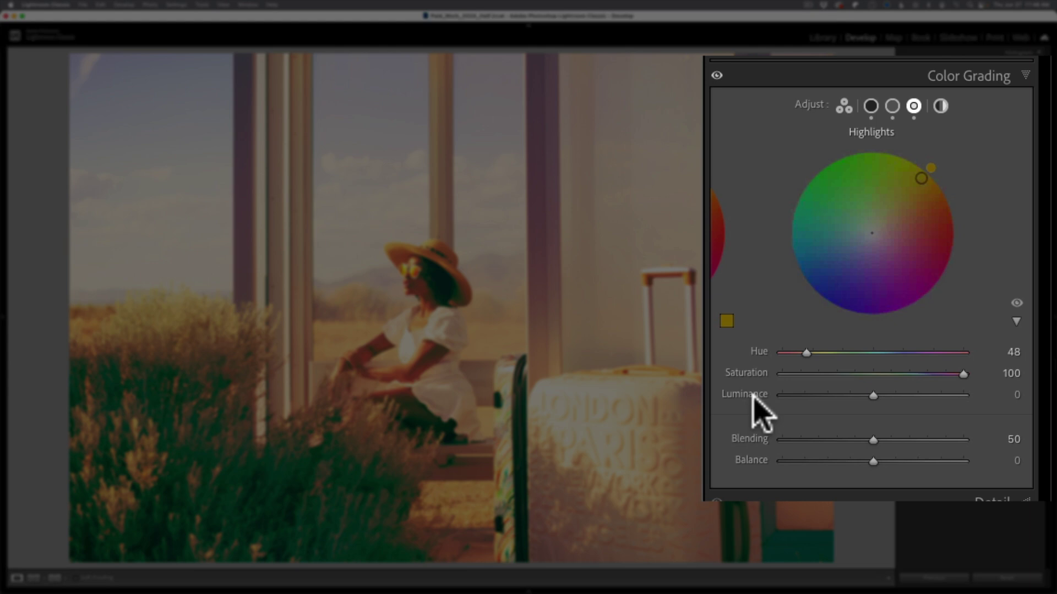
pyautogui.moveTo(761, 404)
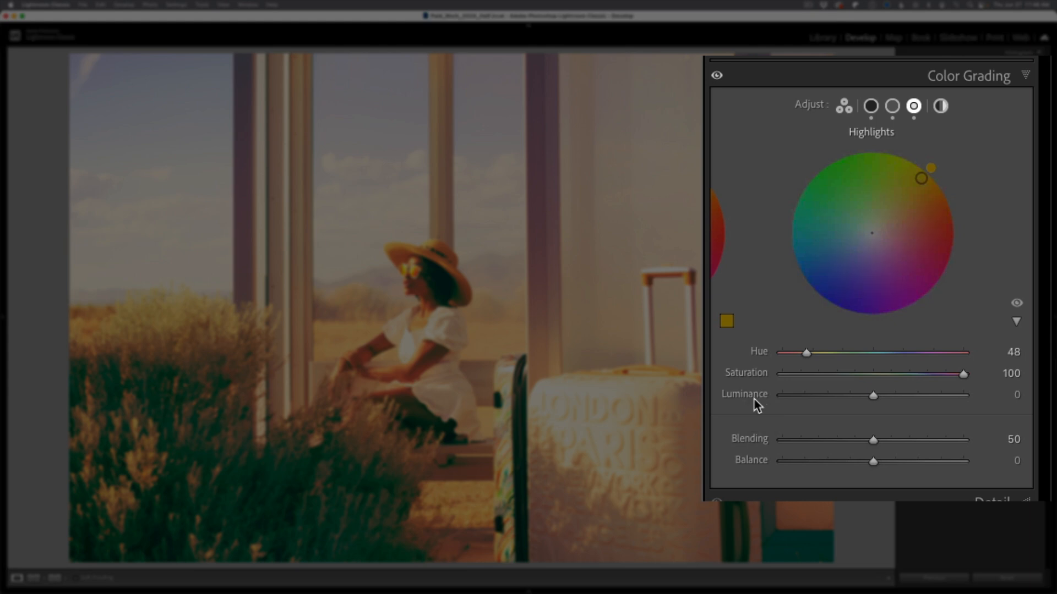
pyautogui.moveTo(964, 373)
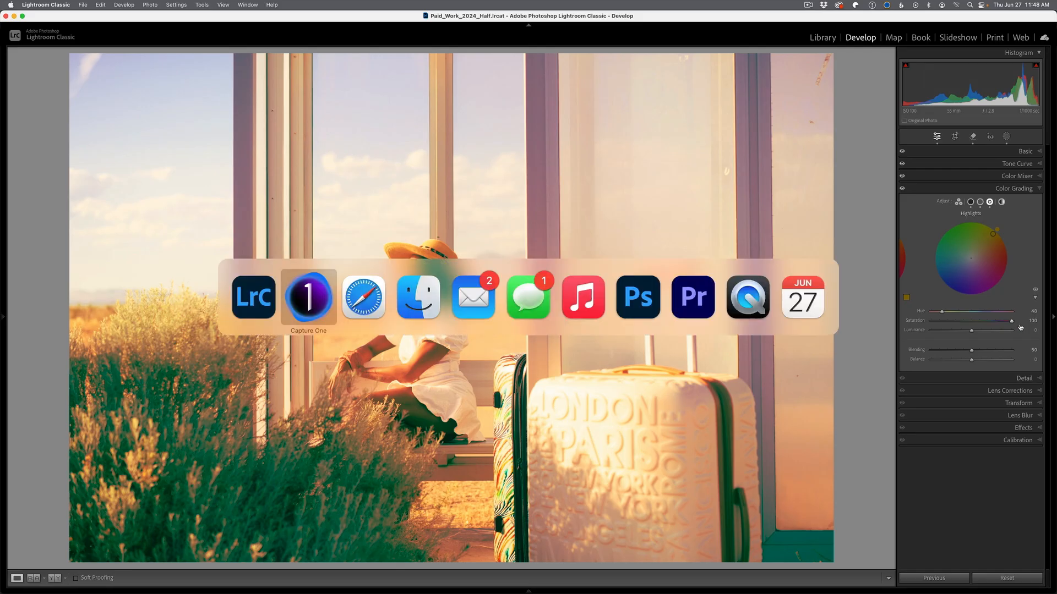
pyautogui.click(308, 296)
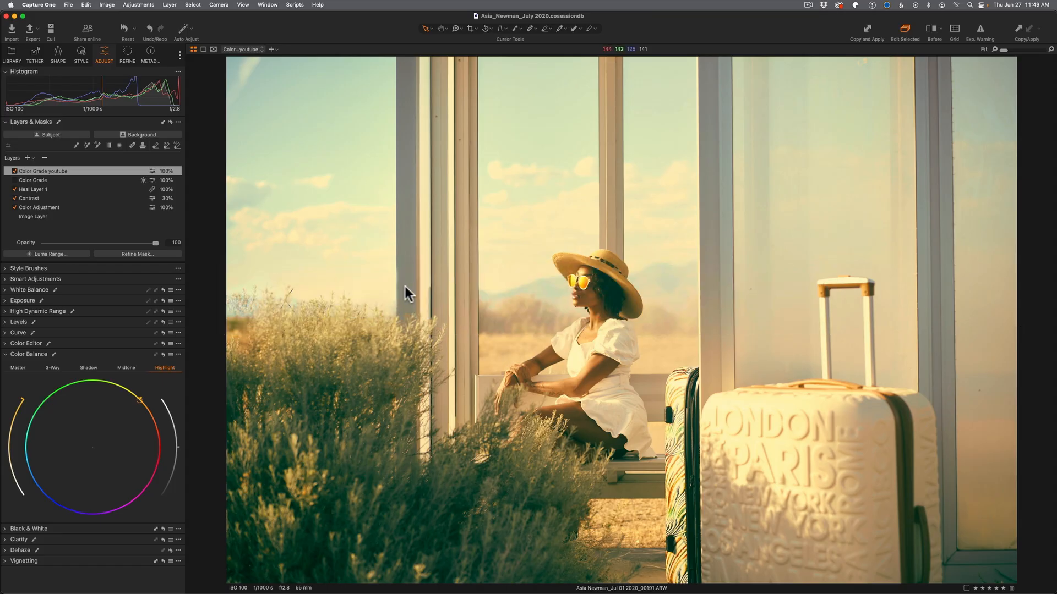
pyautogui.moveTo(127, 214)
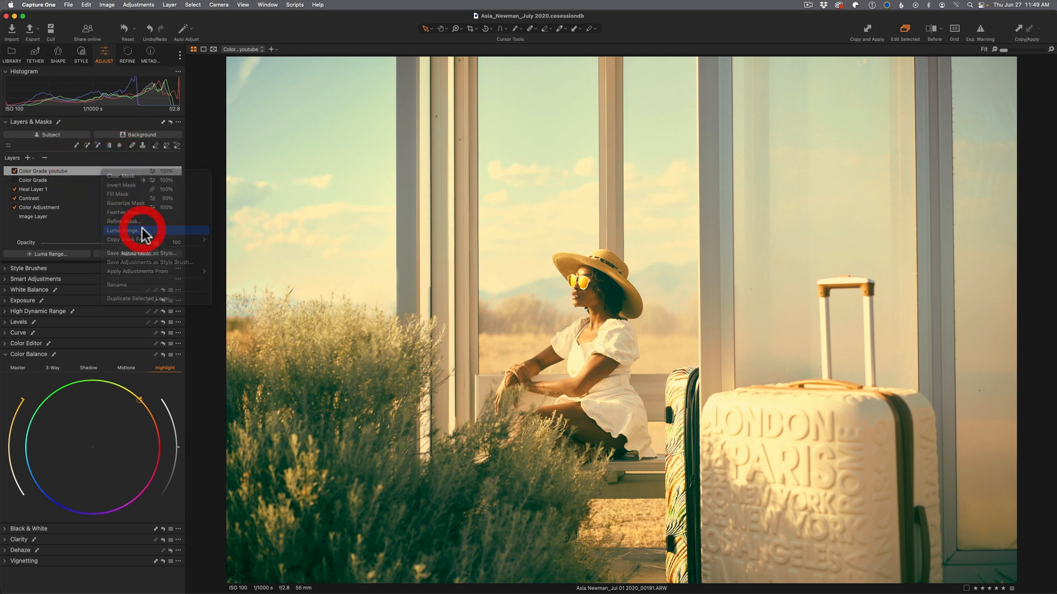
# - Bring up the layer's Luma Range dialog at 70–235 and toggle the magenta mask overlay off and on
pyautogui.click(125, 230)
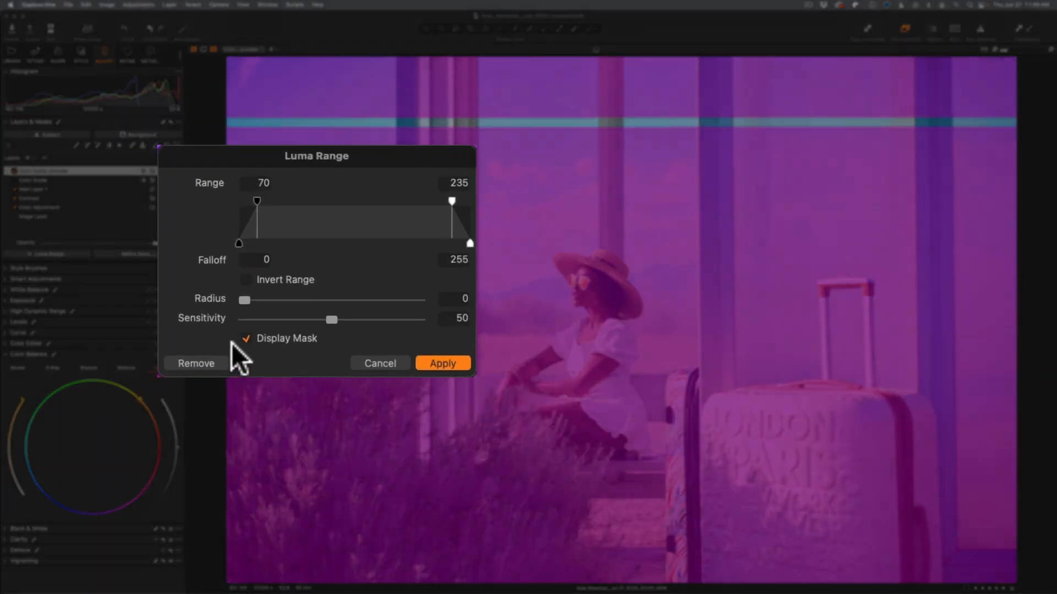
pyautogui.click(246, 338)
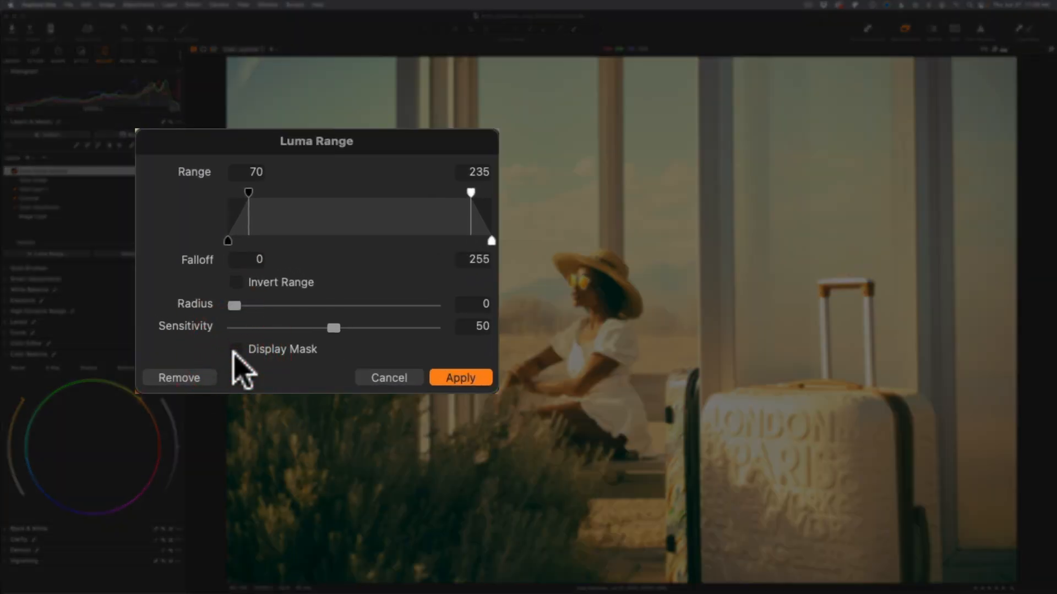
pyautogui.click(237, 349)
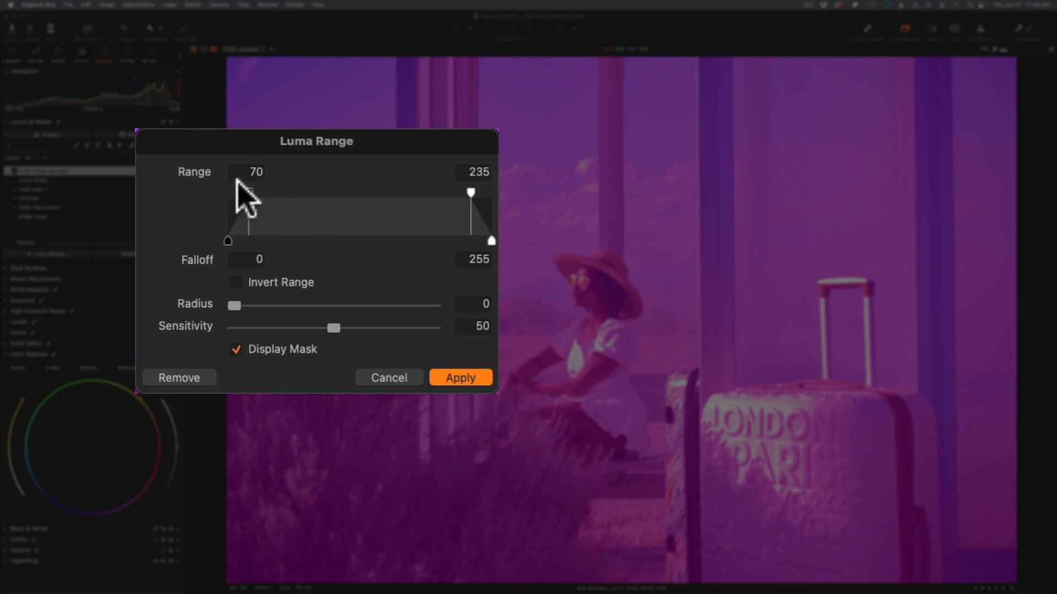
pyautogui.moveTo(311, 263)
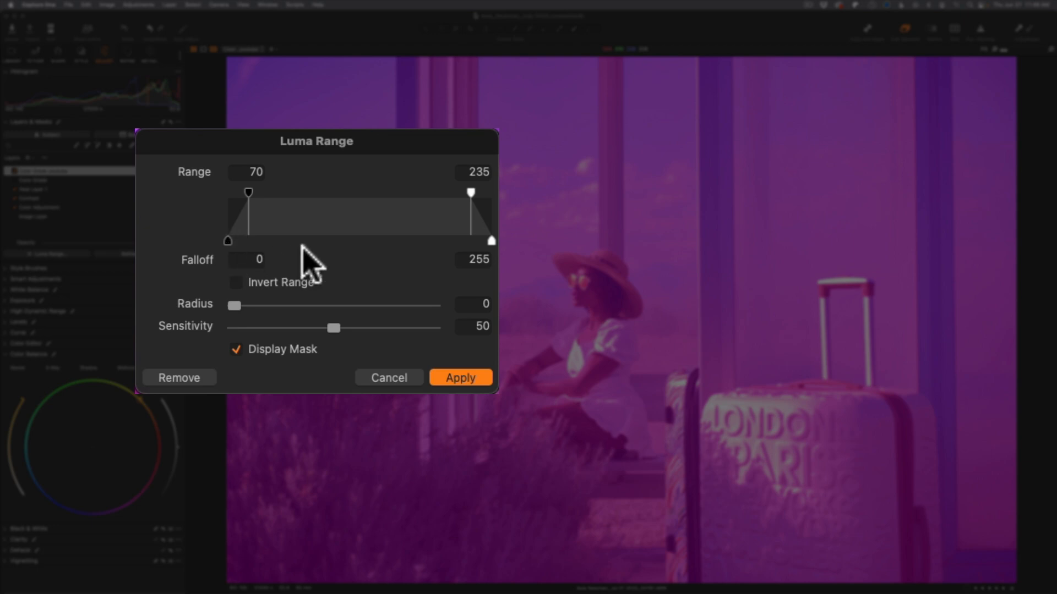
pyautogui.moveTo(381, 215)
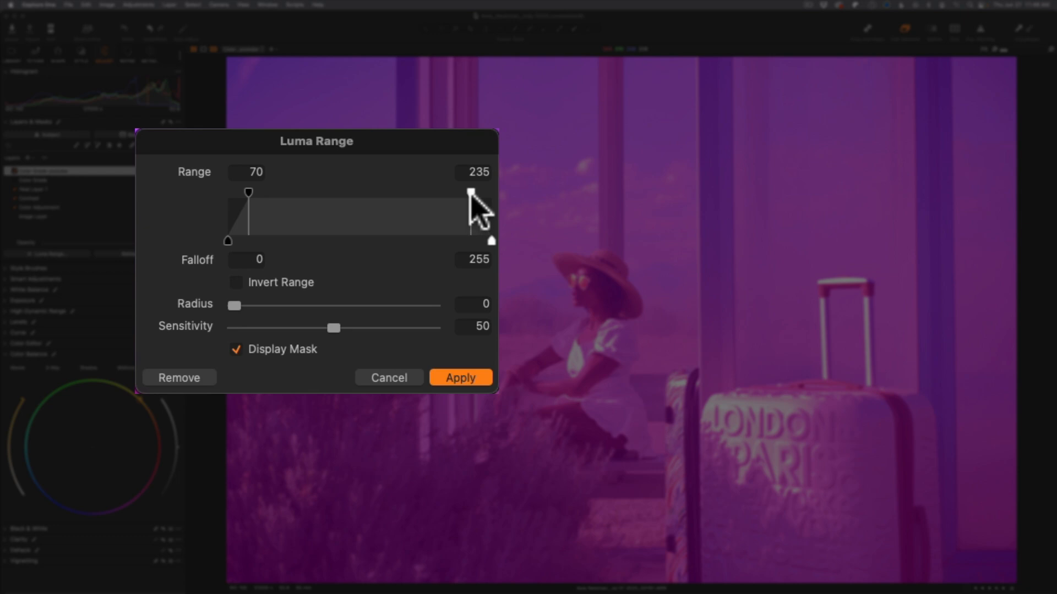
pyautogui.moveTo(257, 263)
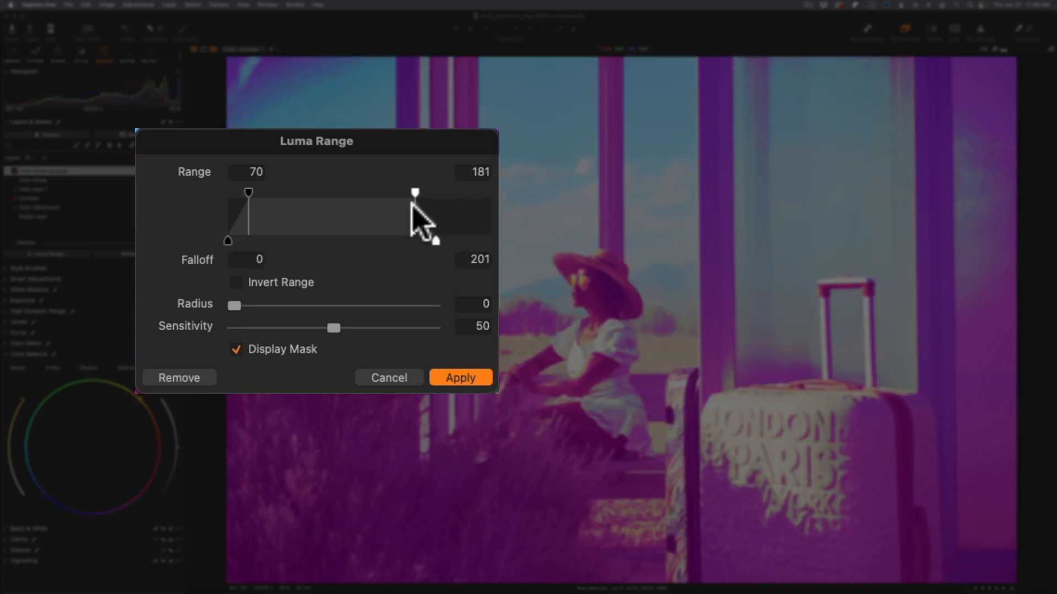
# - Drag the luma handles to range 70–160 with falloff 30 and 220, then hide the mask overlay
pyautogui.moveTo(415, 194); pyautogui.dragTo(399, 193)
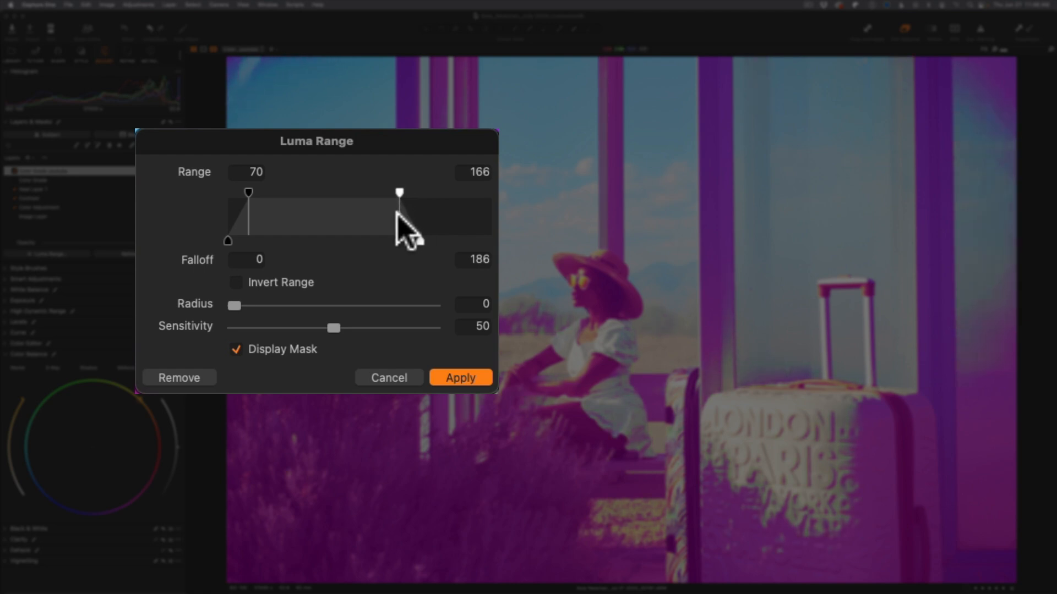
pyautogui.moveTo(398, 193); pyautogui.dragTo(393, 193)
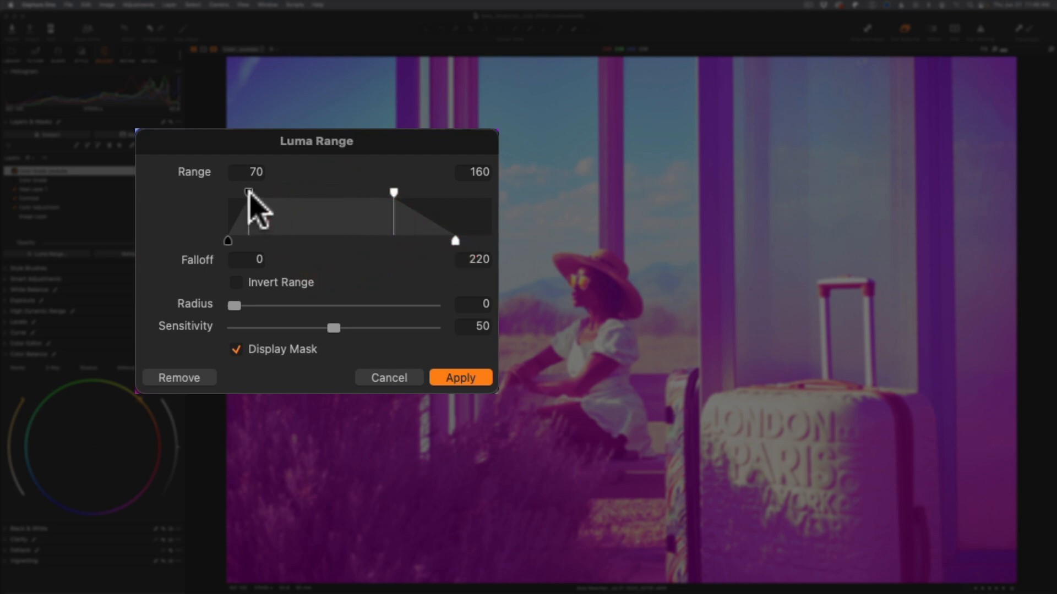
pyautogui.moveTo(247, 190); pyautogui.dragTo(272, 190)
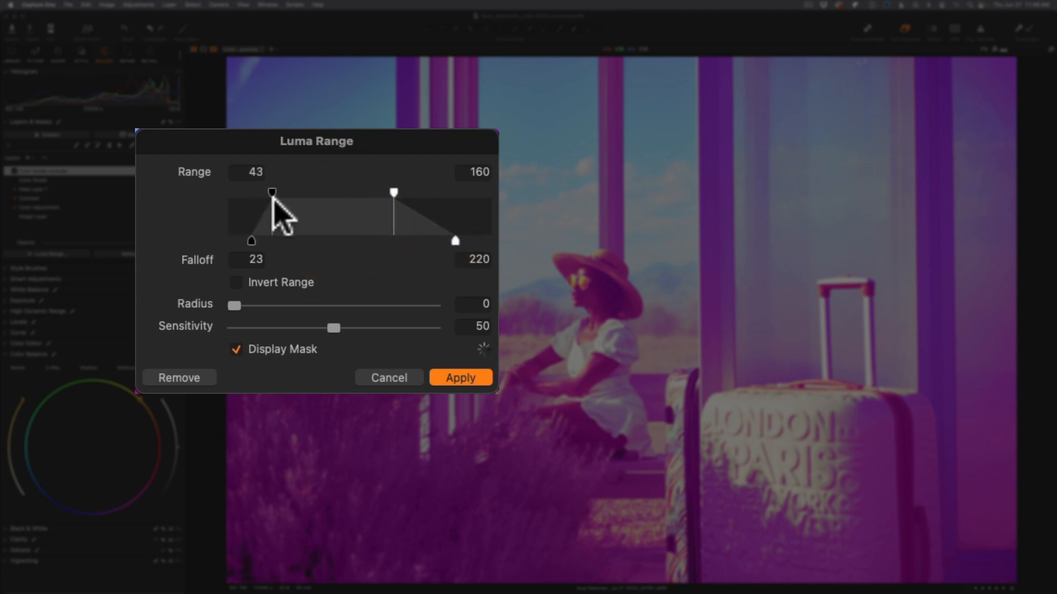
pyautogui.moveTo(272, 191); pyautogui.dragTo(301, 192)
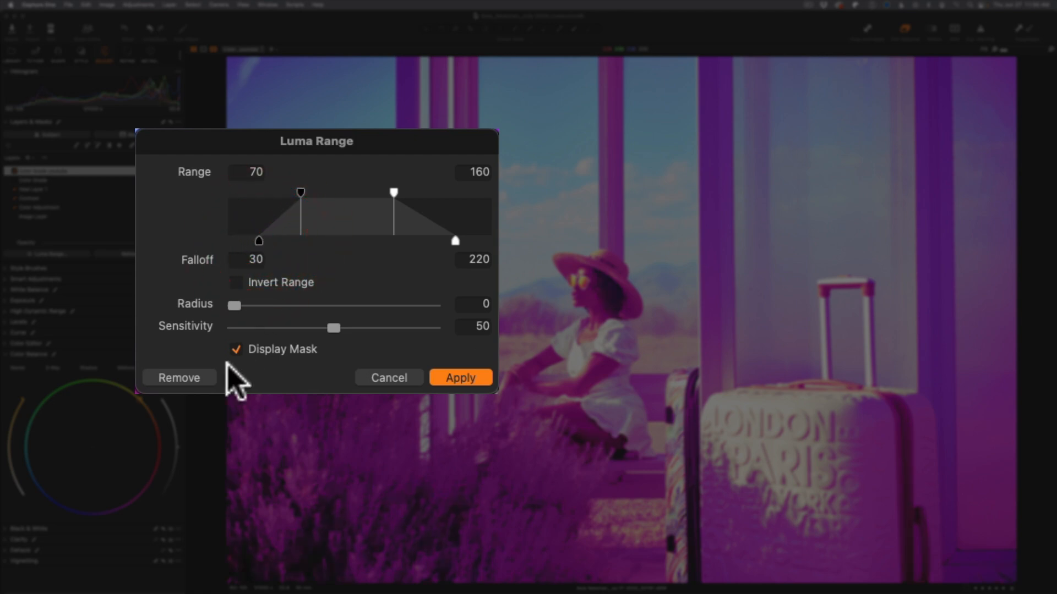
pyautogui.click(237, 349)
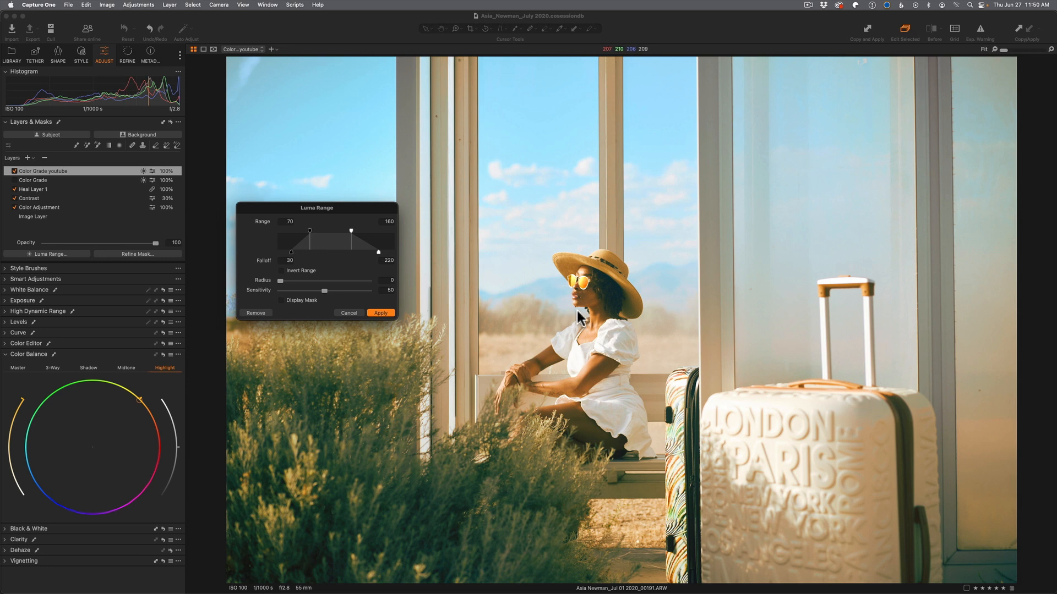
pyautogui.moveTo(507, 178)
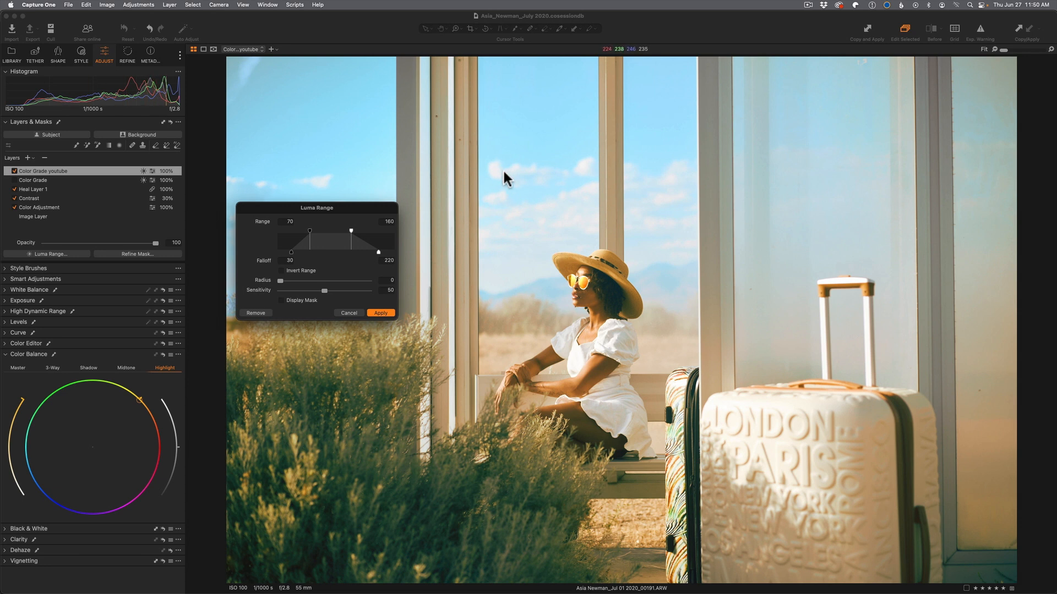
pyautogui.moveTo(430, 485)
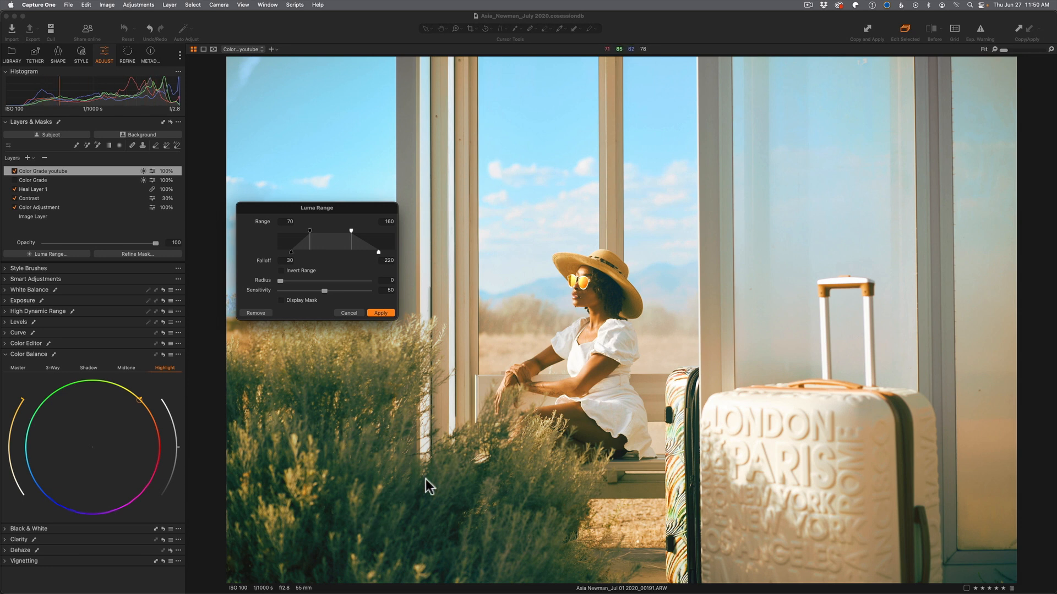
pyautogui.moveTo(363, 522)
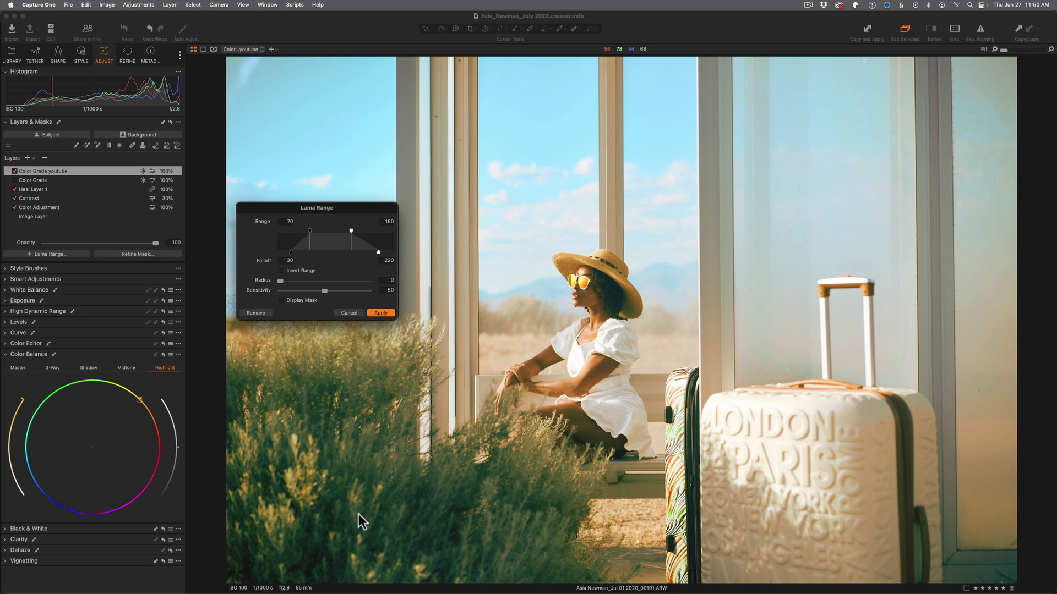
pyautogui.moveTo(320, 246)
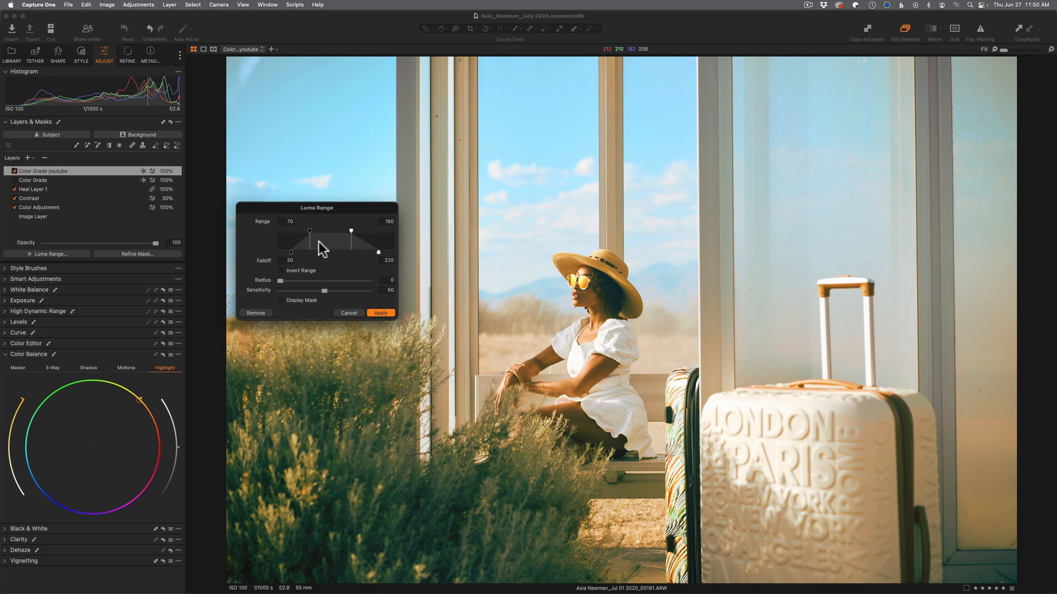
pyautogui.moveTo(283, 307)
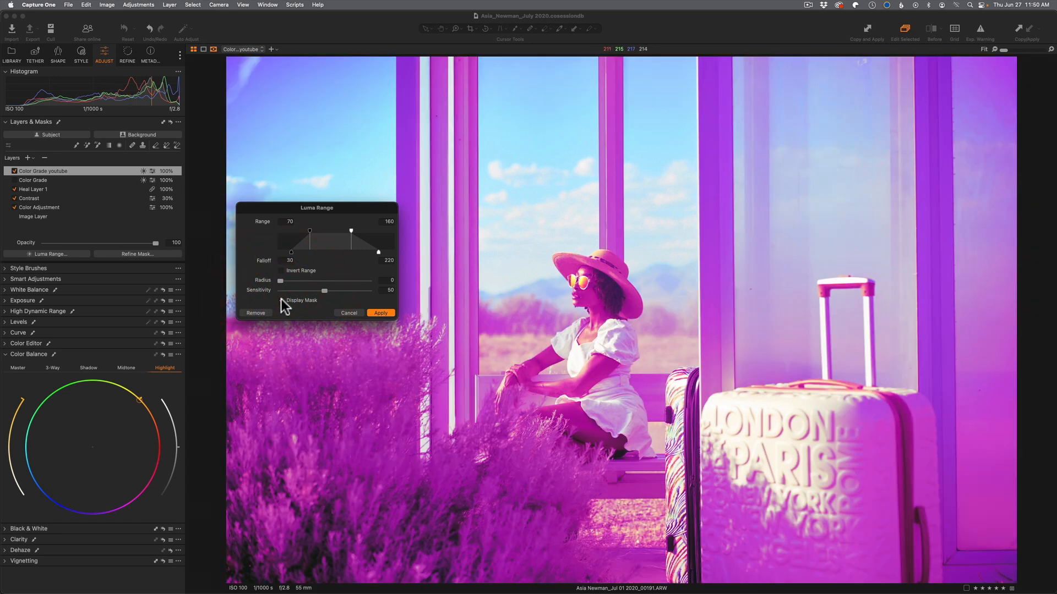
# - Review the mask overlay, apply the luma range, and expand the Exposure adjustments
pyautogui.click(283, 300)
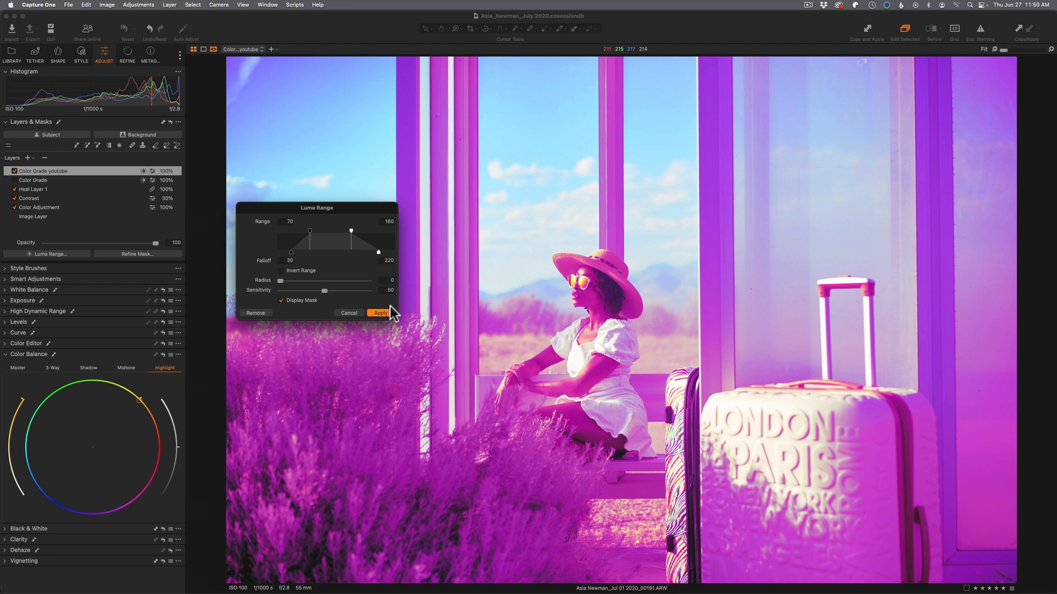
pyautogui.click(380, 313)
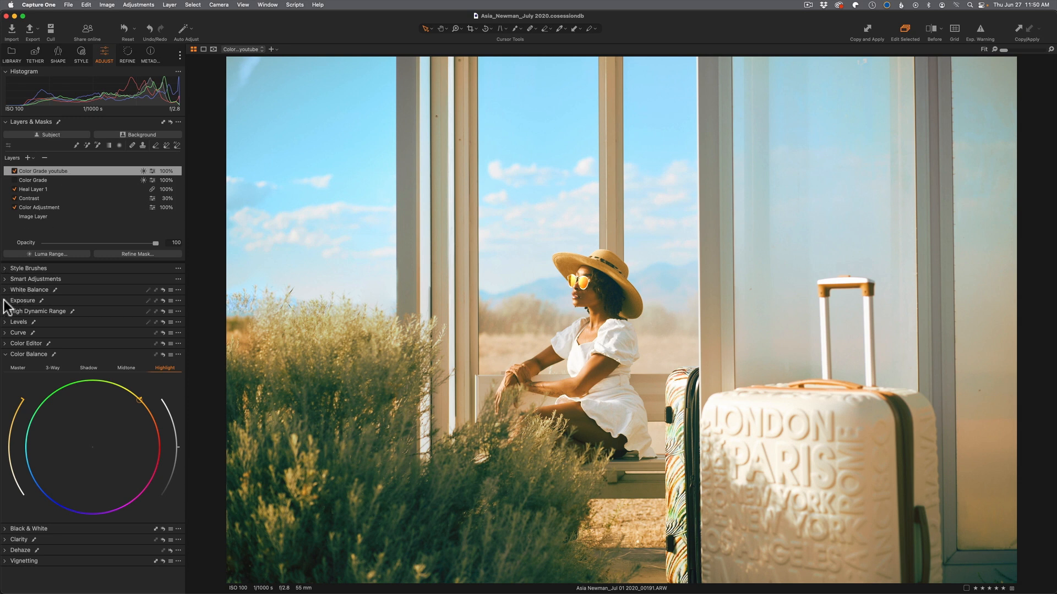
pyautogui.click(23, 300)
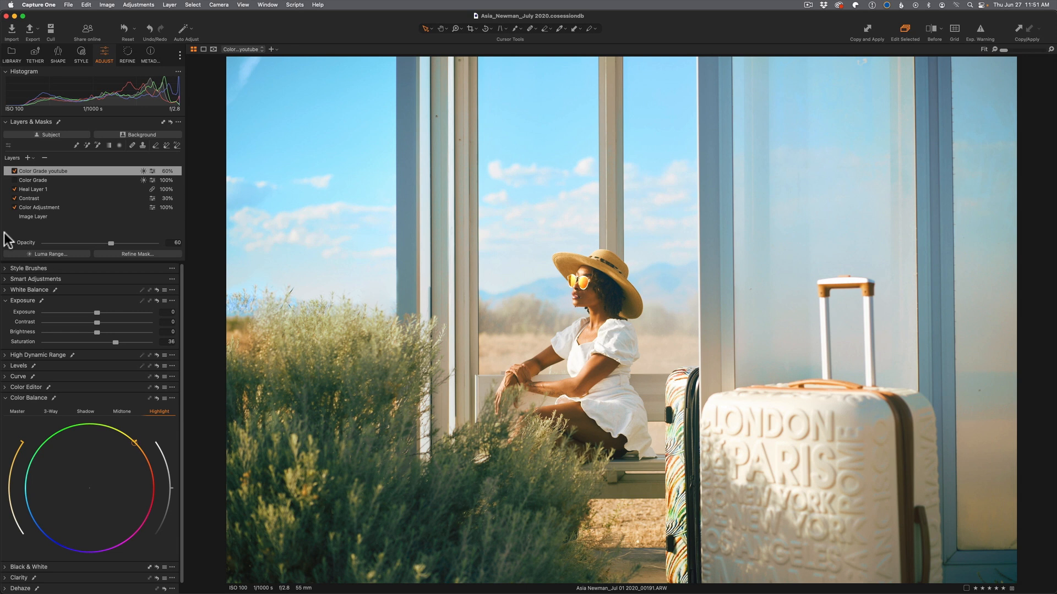
# - Lower the Color Grade youtube layer's opacity with the Opacity slider
pyautogui.click(44, 171)
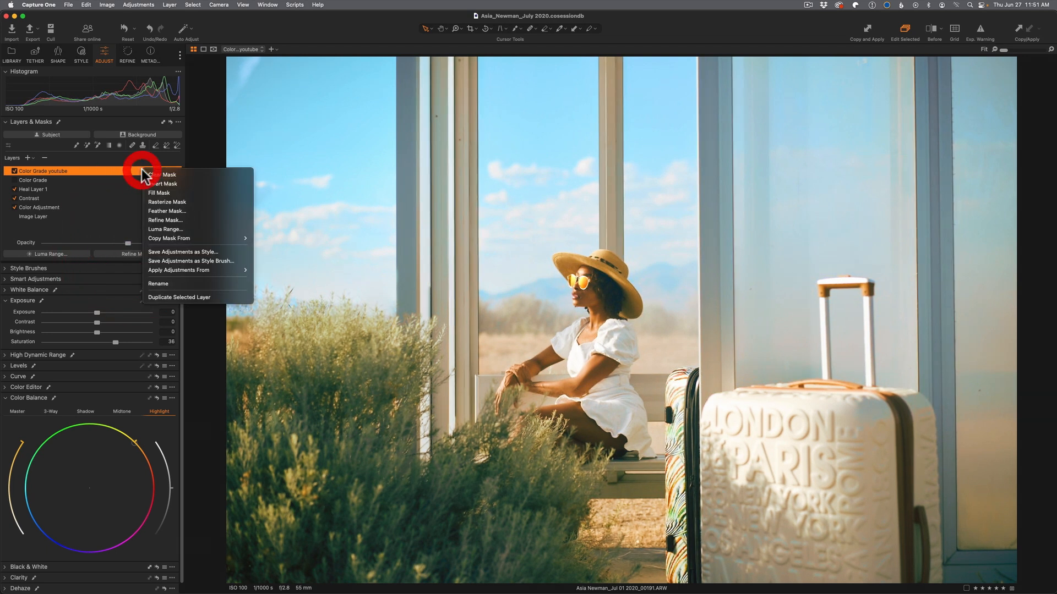
# - Reopen Luma Range, lower the bottom limit to 60 with falloff 20, and apply the revised mask
pyautogui.click(165, 229)
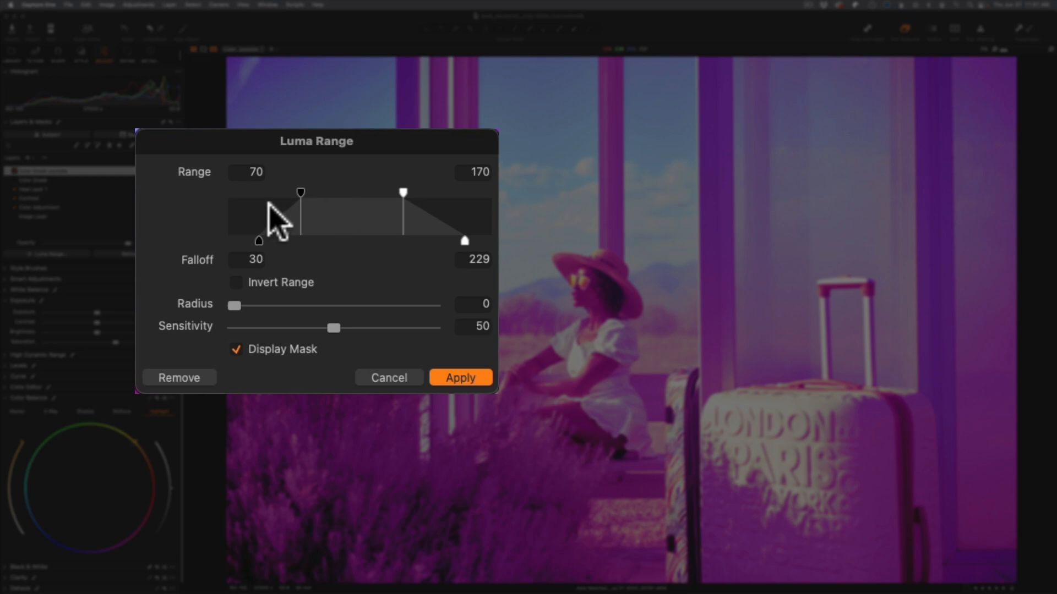
pyautogui.moveTo(301, 191); pyautogui.dragTo(290, 191)
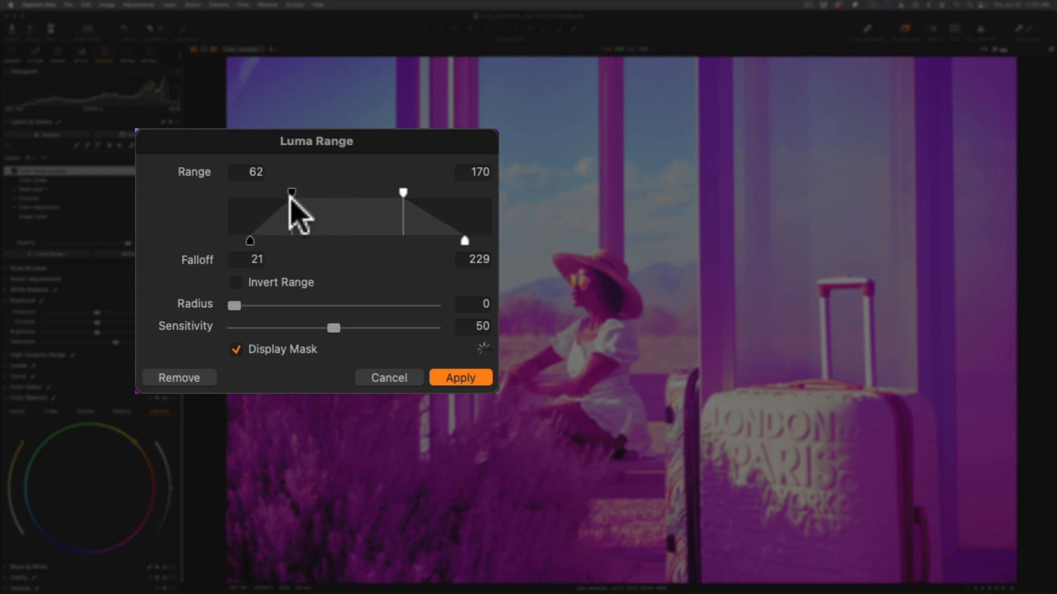
pyautogui.moveTo(290, 191); pyautogui.dragTo(289, 191)
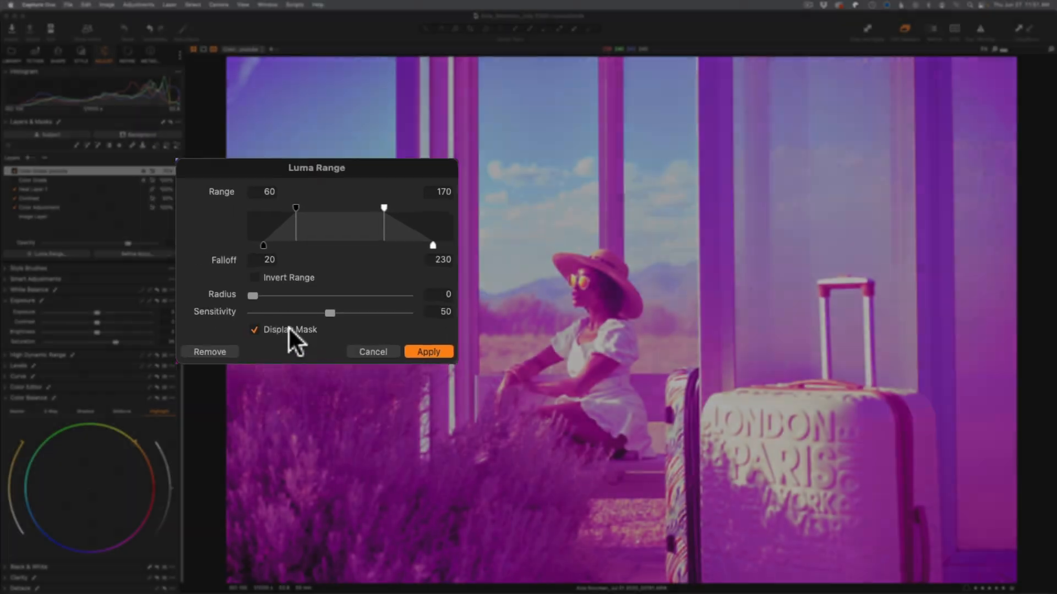
pyautogui.click(427, 351)
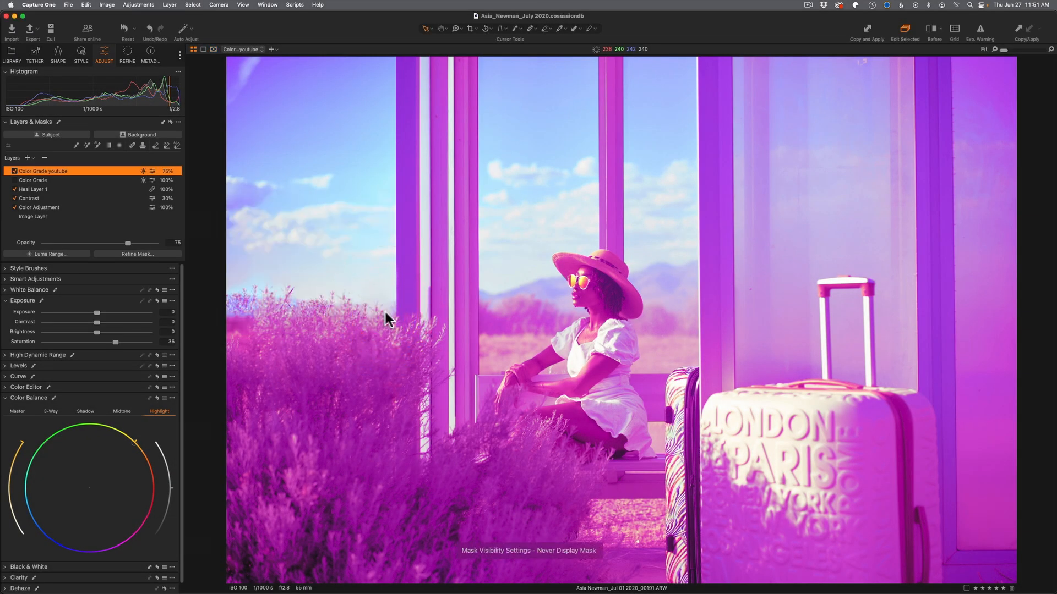